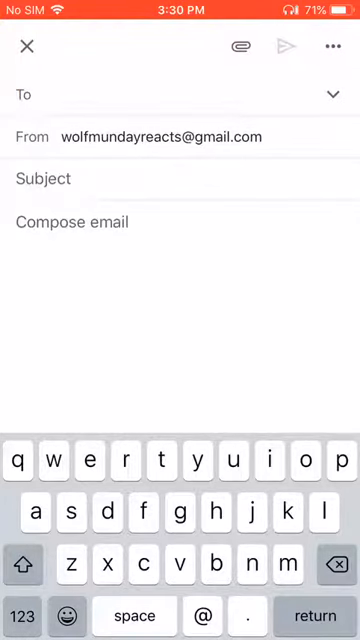
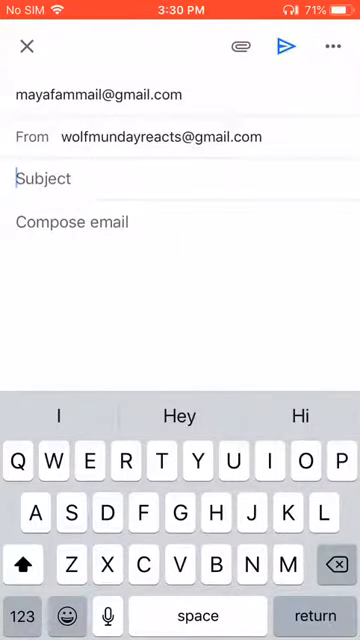
Enter the subject 'Fan art', correcting the mistyped letter
text(Fan m)
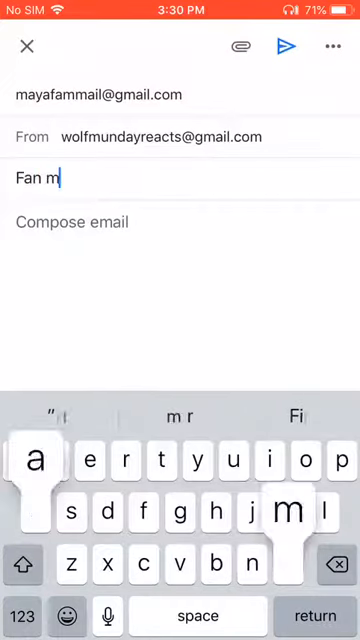
key(backspace)
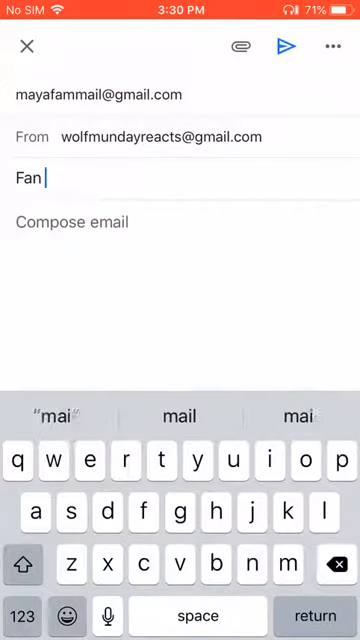
text(art)
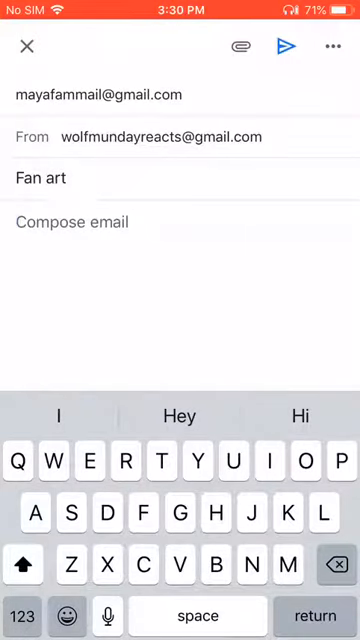
Write the body opening "Hi I'm a big fan of your channel and I made th..."
text(Hi)
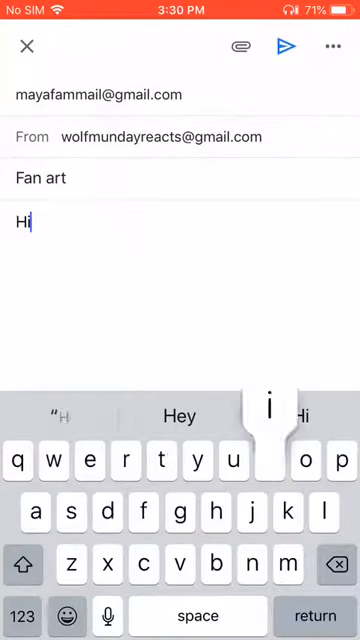
text(I'm a big fan of your)
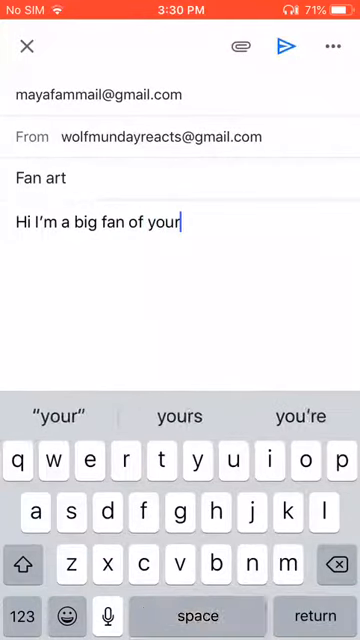
text(channel and I)
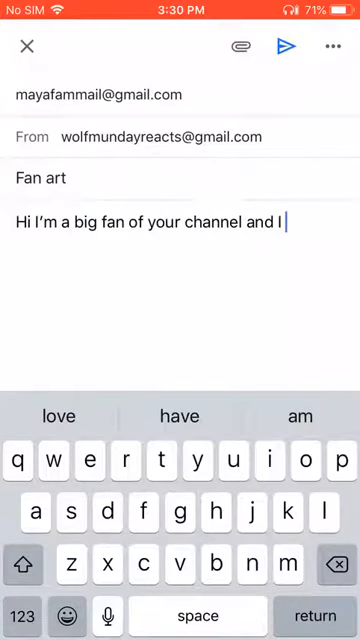
text(made th)
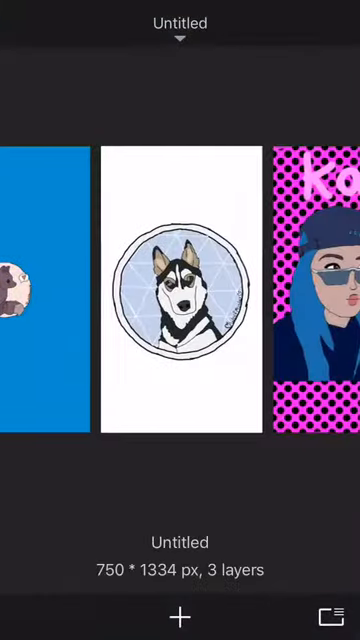
Select the husky portrait sketch from the SketchBook gallery
click(180, 290)
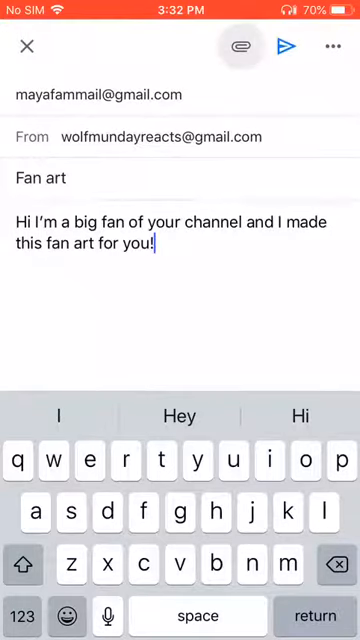
Open the attachment picker and browse the recent photos for the husky portrait
click(240, 48)
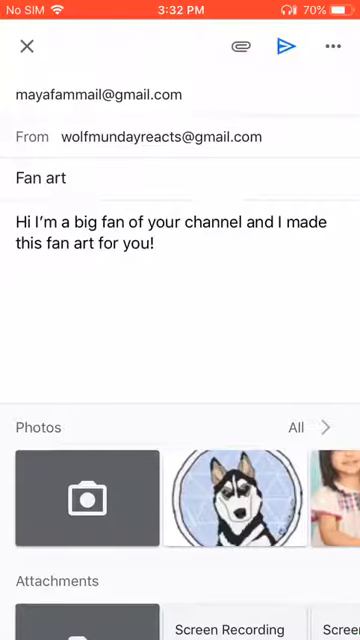
scroll(down, 3)
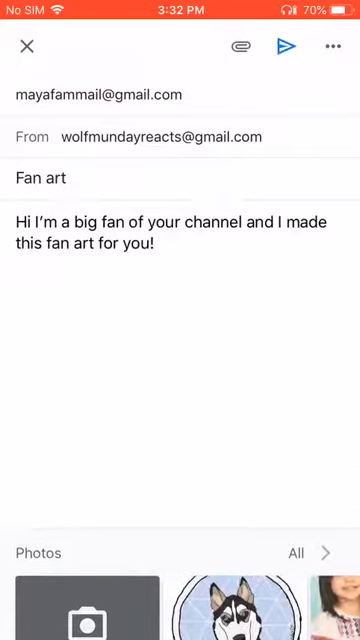